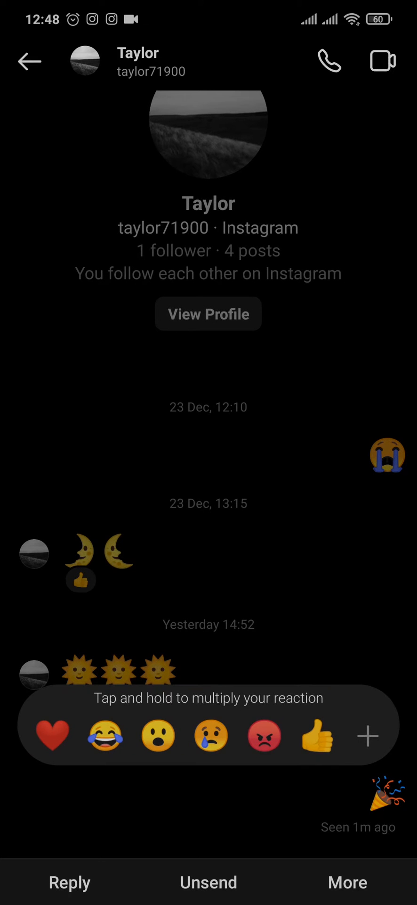
Unsend the party popper message to Taylor for everyone and return to the Messages list.
{"action": "left_click", "coordinate": [208, 882]}
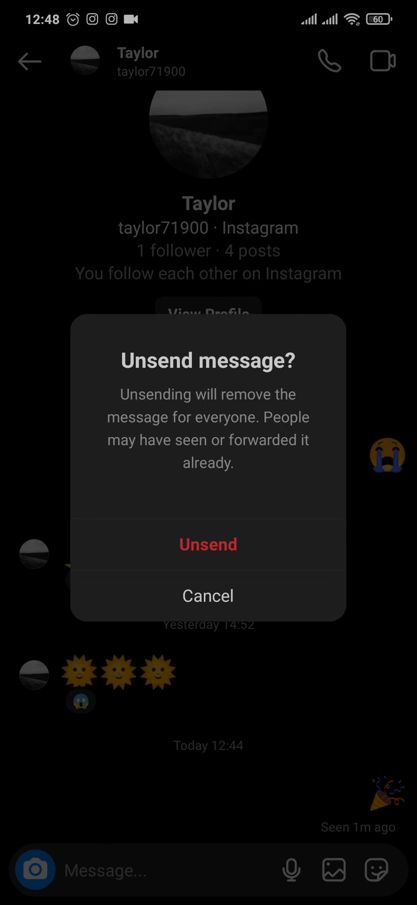
{"action": "left_click", "coordinate": [209, 544]}
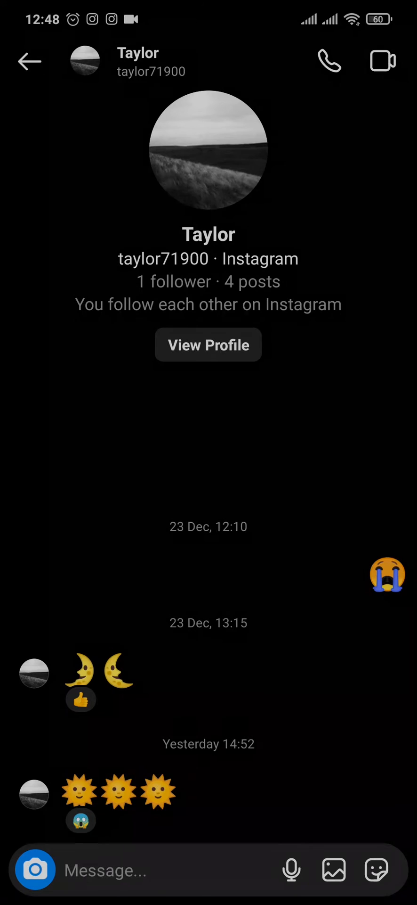
{"action": "left_click", "coordinate": [29, 61]}
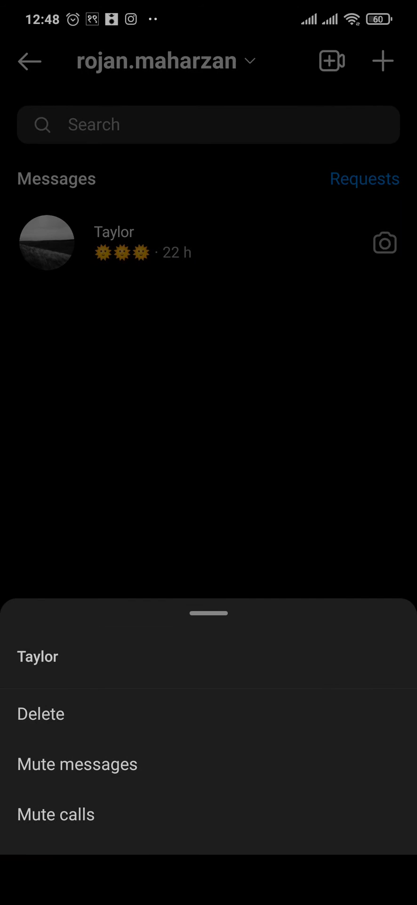
Delete the whole Taylor conversation, leaving the Messages inbox empty.
{"action": "left_click", "coordinate": [41, 713]}
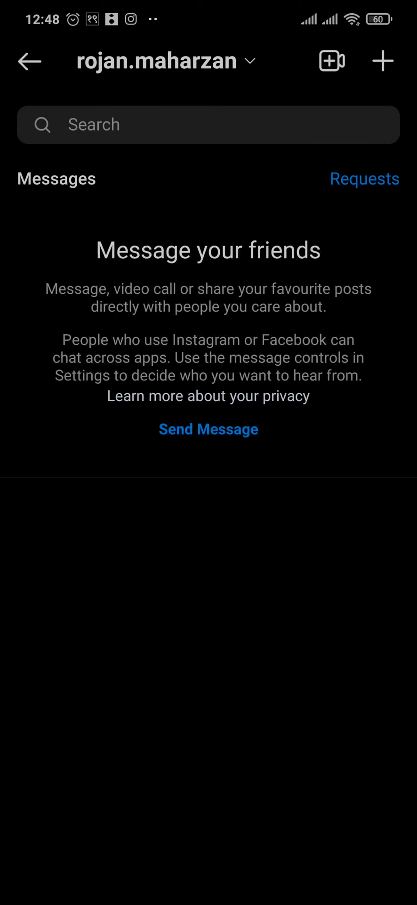